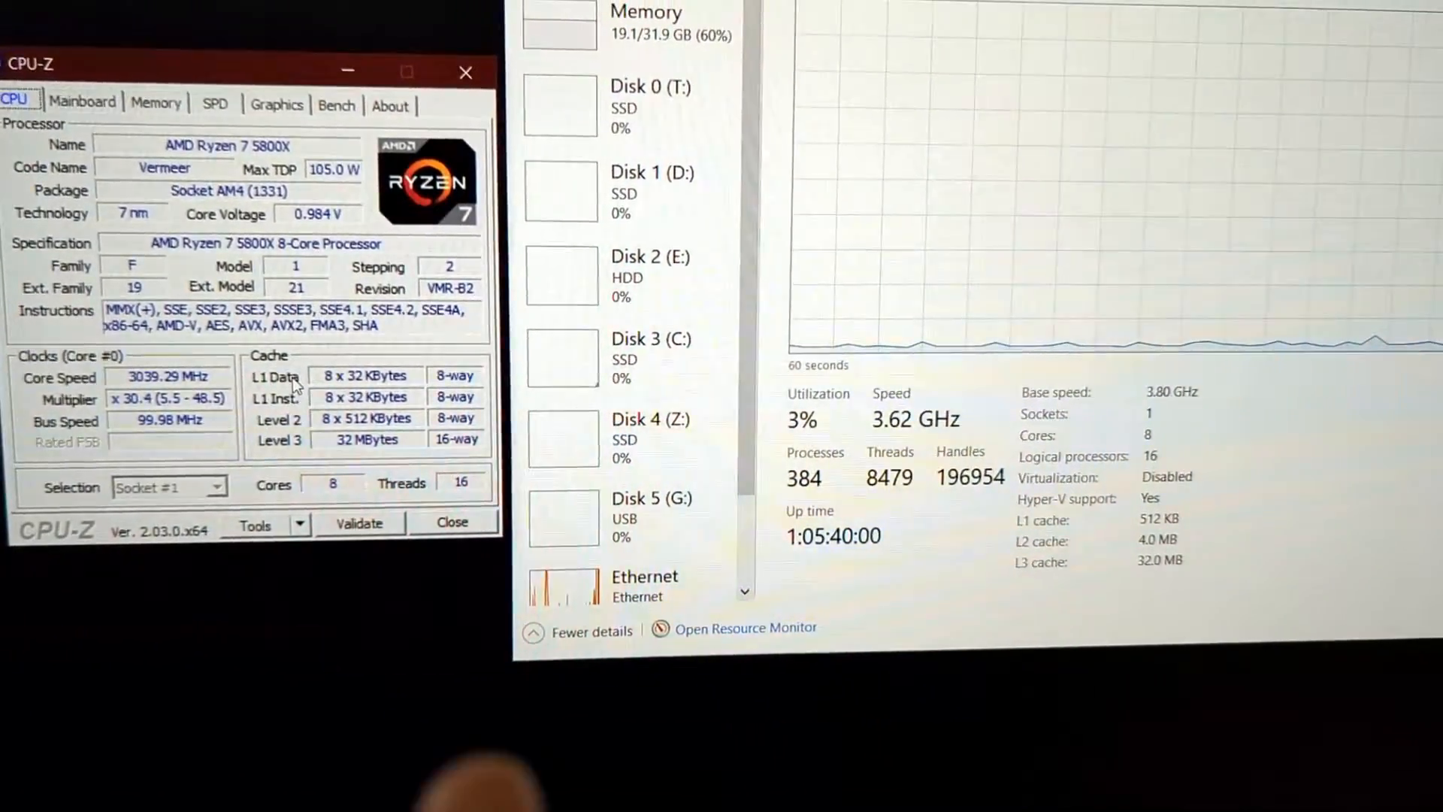
Step: Show the Bench results: single-thread 518.7, multi-thread 5405.3, ratio 10.42
click(337, 105)
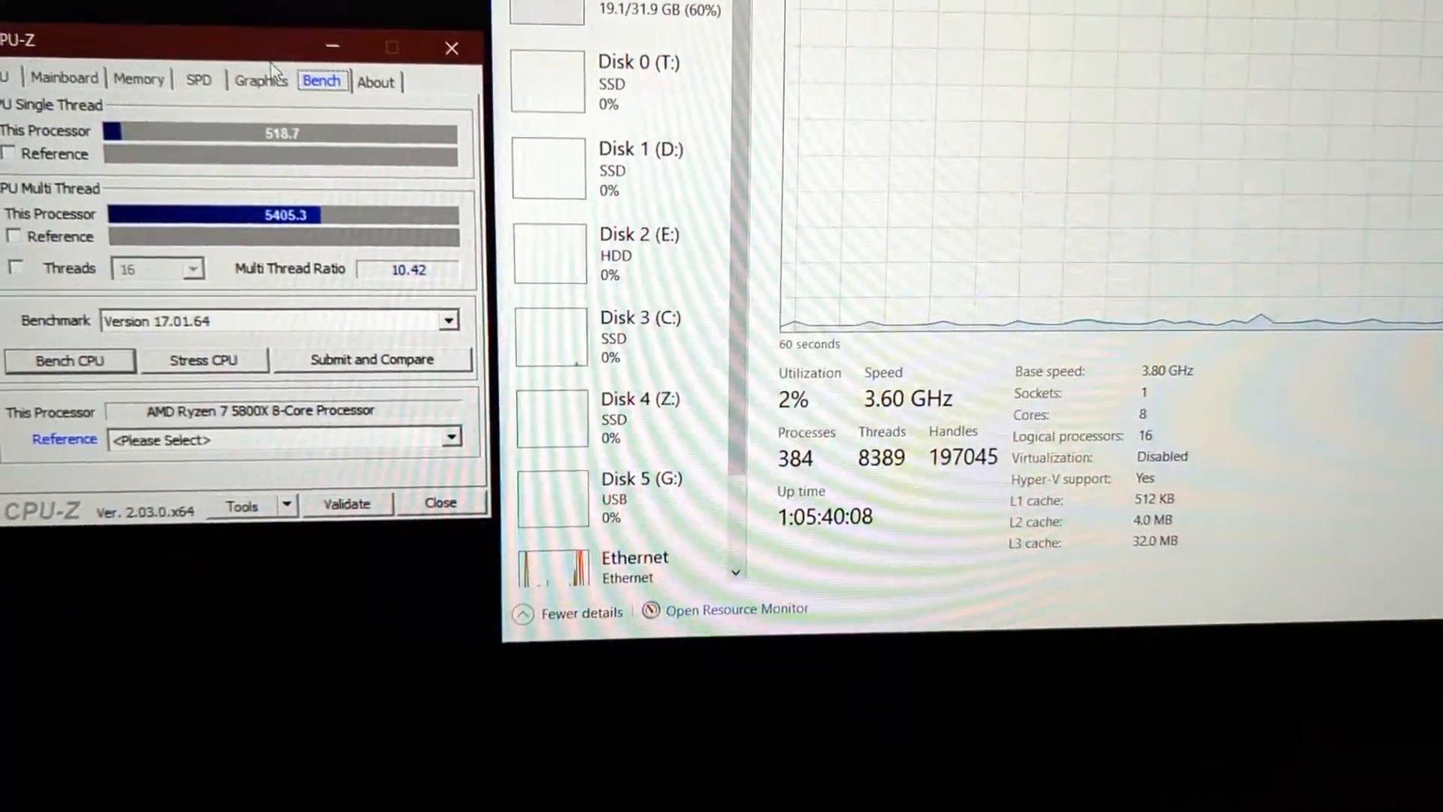